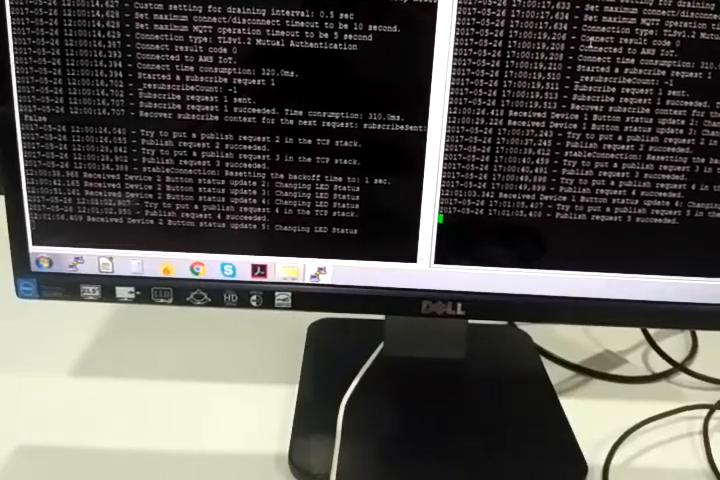
scroll(down, 3)
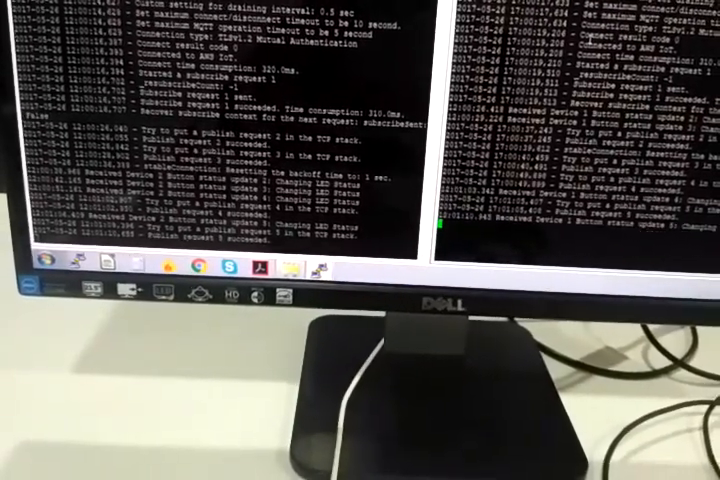